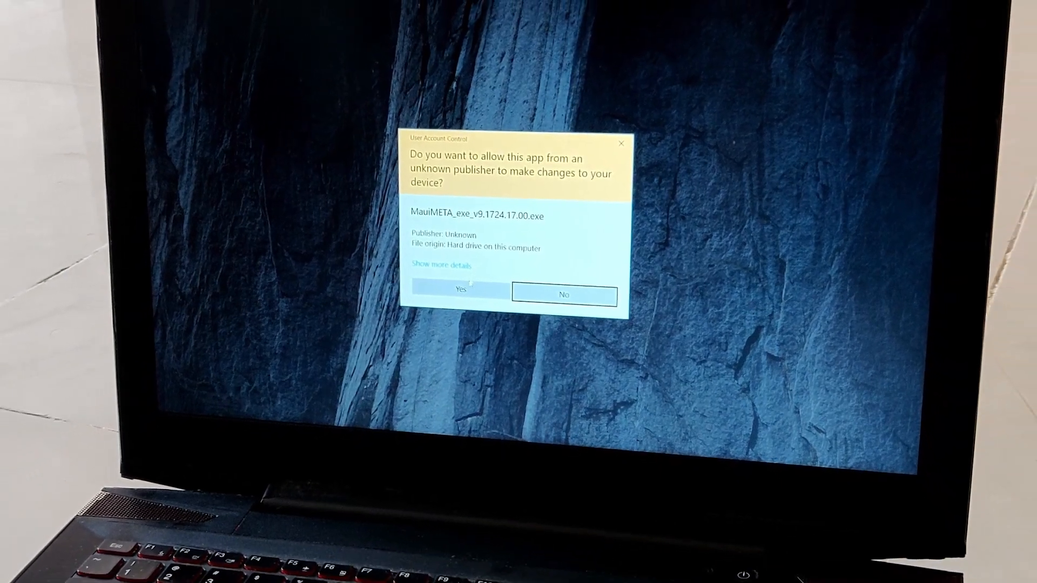
Allow the MauiMETA v9.1724.17.00 installer to run and continue past its welcome page.
{"action": "left_click", "coordinate": [457, 291]}
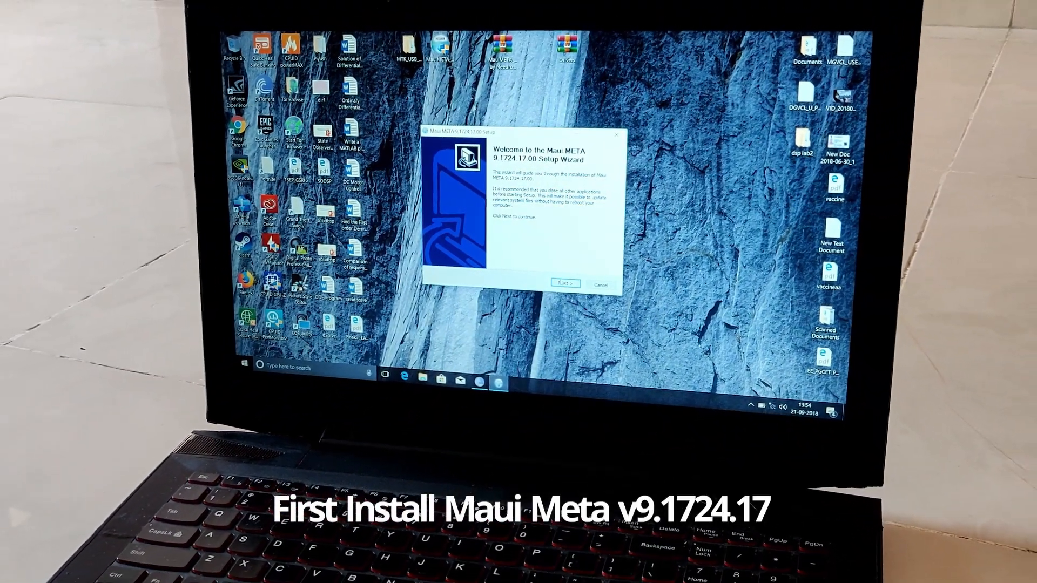
{"action": "left_click", "coordinate": [564, 283]}
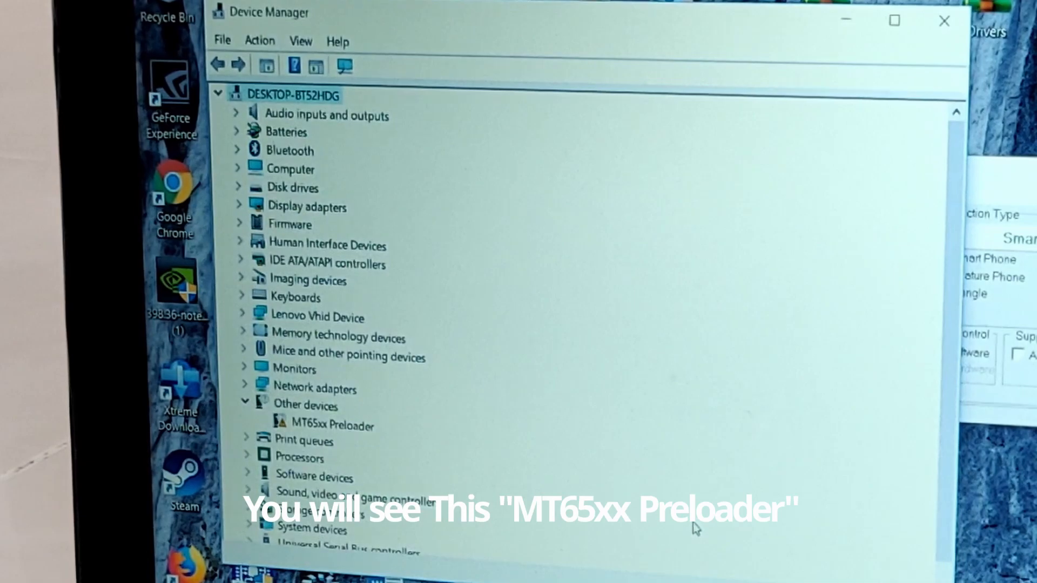
Expand Other devices to reveal the unrecognised MT65xx Preloader entry.
{"action": "left_click", "coordinate": [335, 425]}
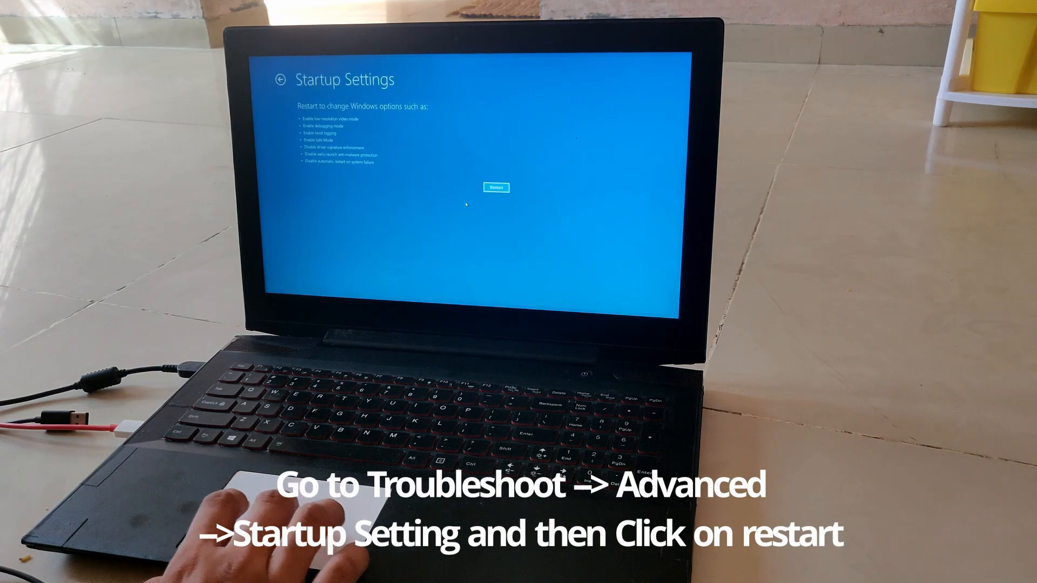
Restart into Startup Settings and choose option 7, disabling driver signature enforcement.
{"action": "left_click", "coordinate": [495, 188]}
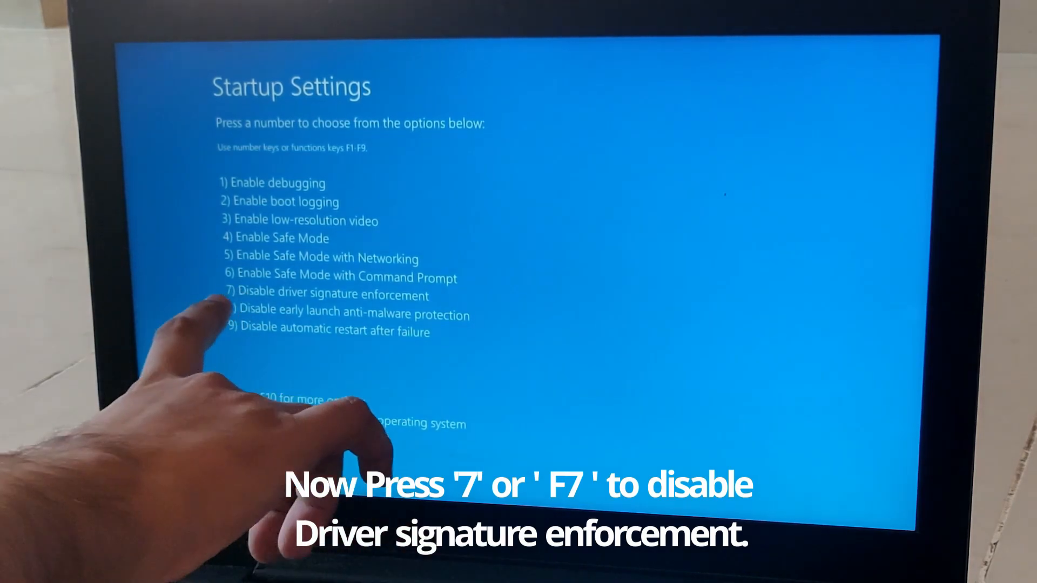
{"action": "key", "text": "7"}
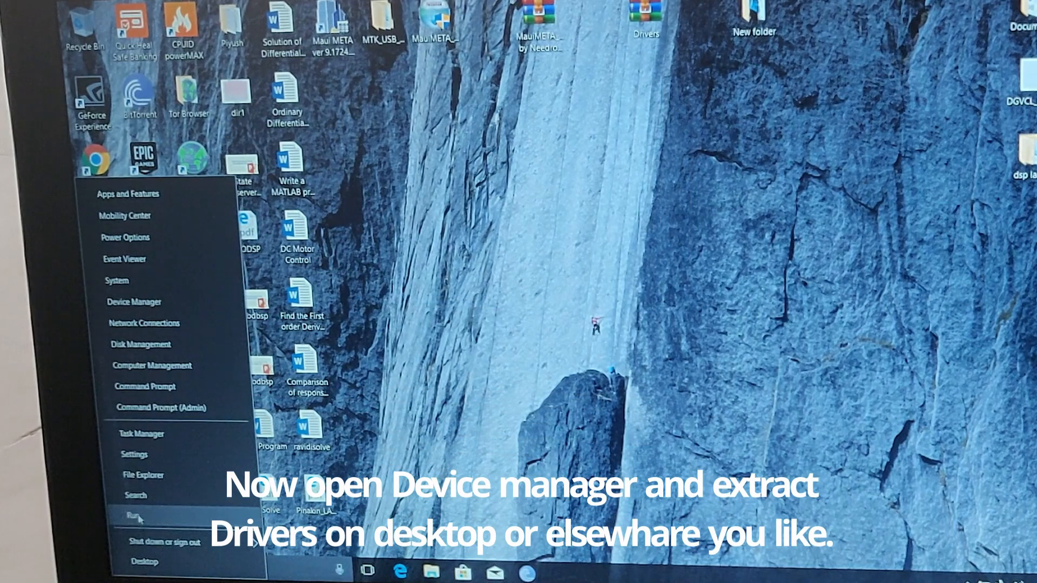
{"action": "mouse_move", "coordinate": [134, 301]}
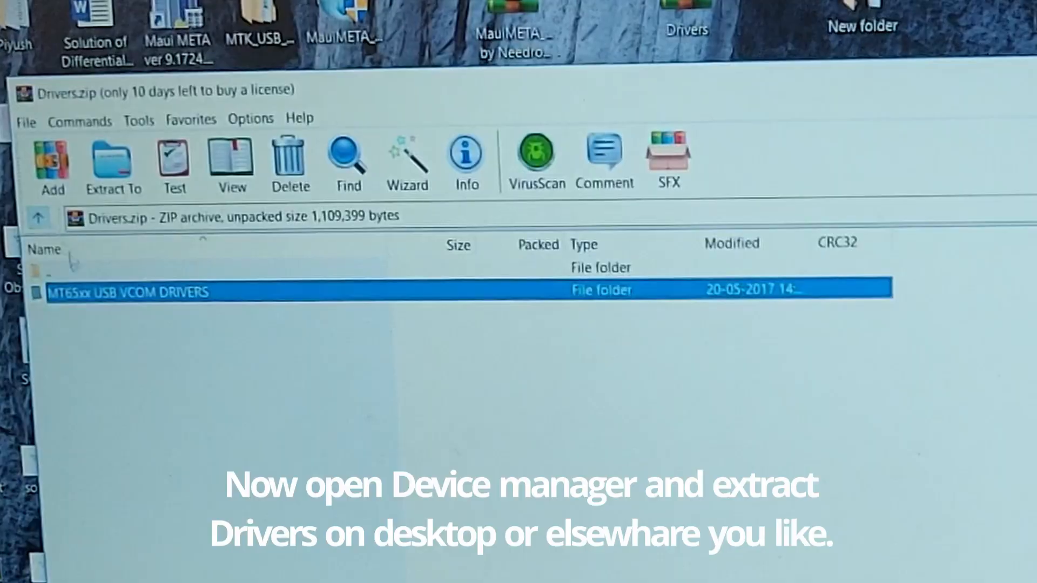
Select the MT65xx USB VCOM DRIVERS folder in Drivers.zip for extraction.
{"action": "left_click", "coordinate": [112, 162]}
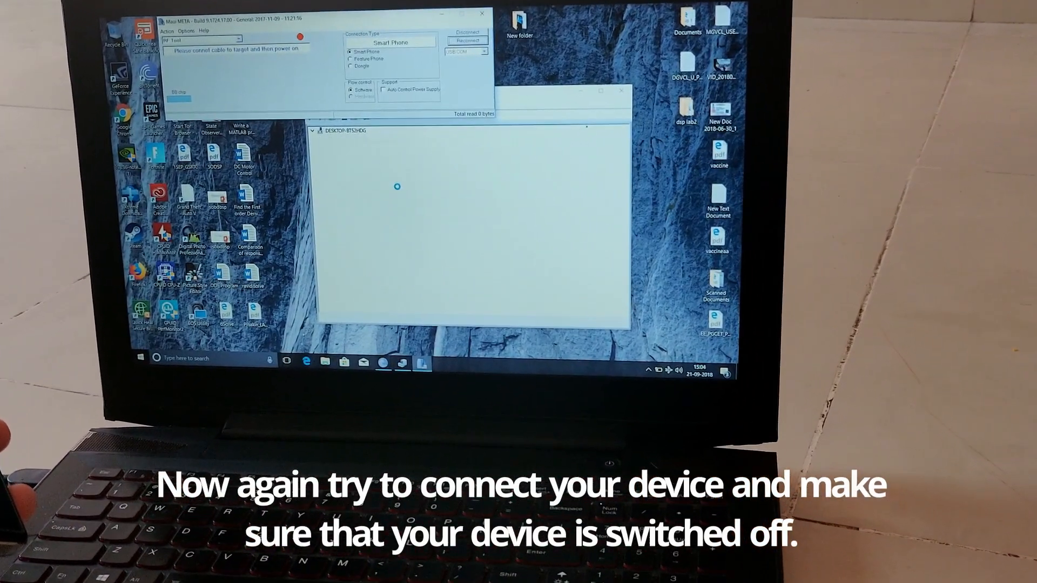
Point the MT65xx Preloader driver update at the extracted MT65xx USB VCOM DRIVERS folder.
{"action": "right_click", "coordinate": [311, 296]}
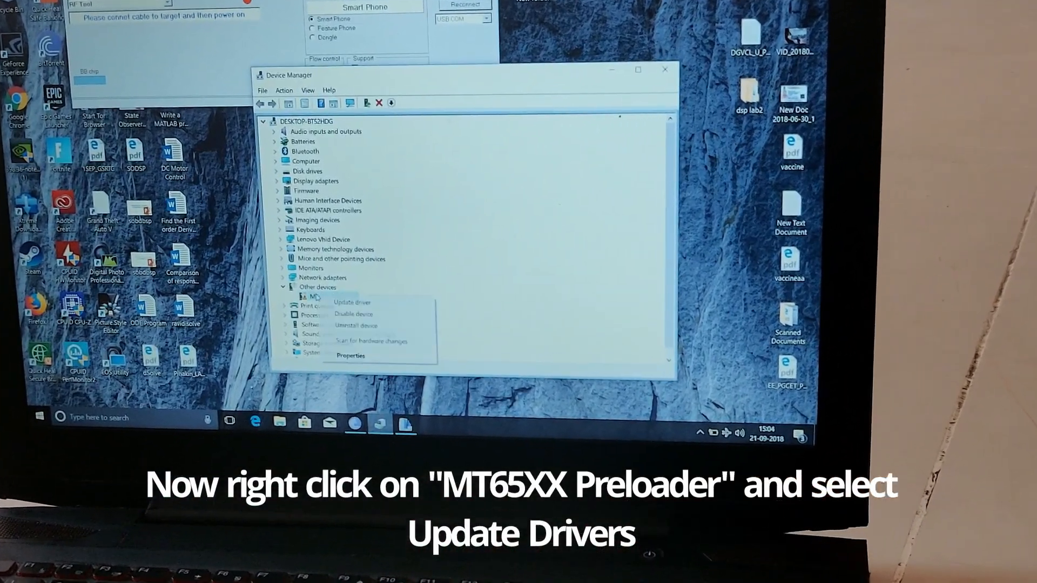
{"action": "left_click", "coordinate": [351, 303]}
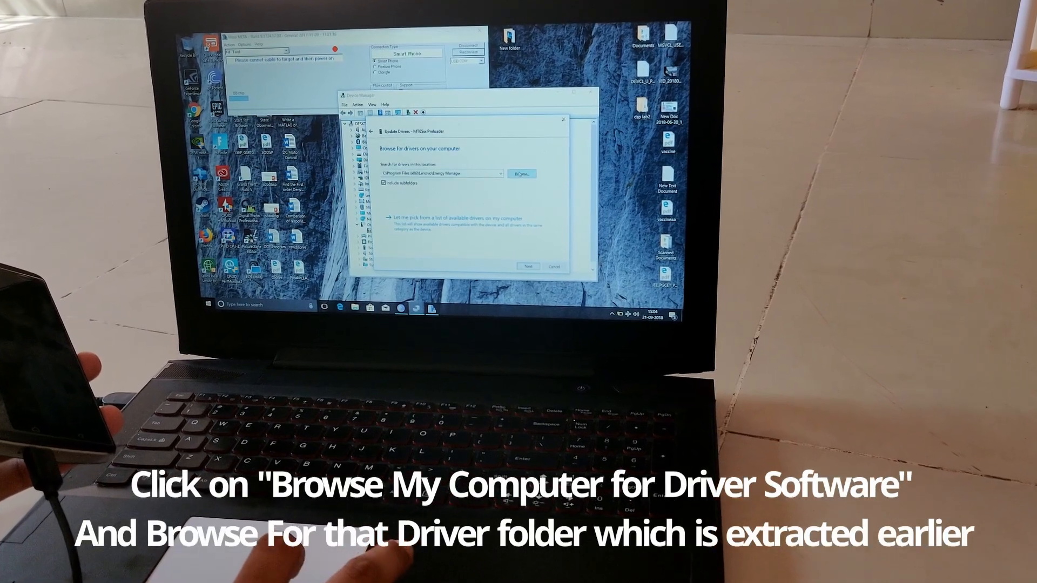
{"action": "left_click", "coordinate": [520, 174]}
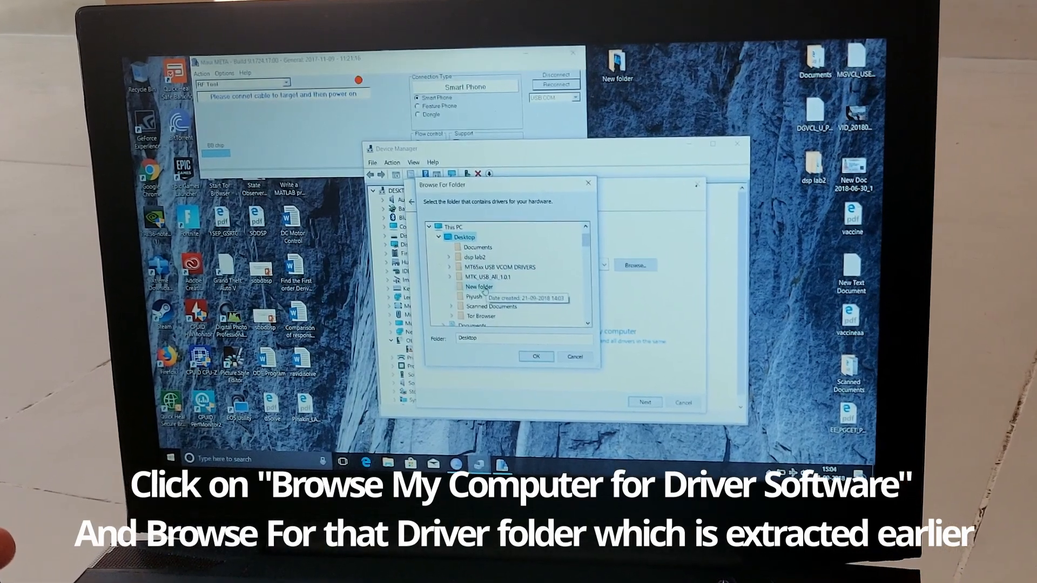
{"action": "left_click", "coordinate": [501, 268]}
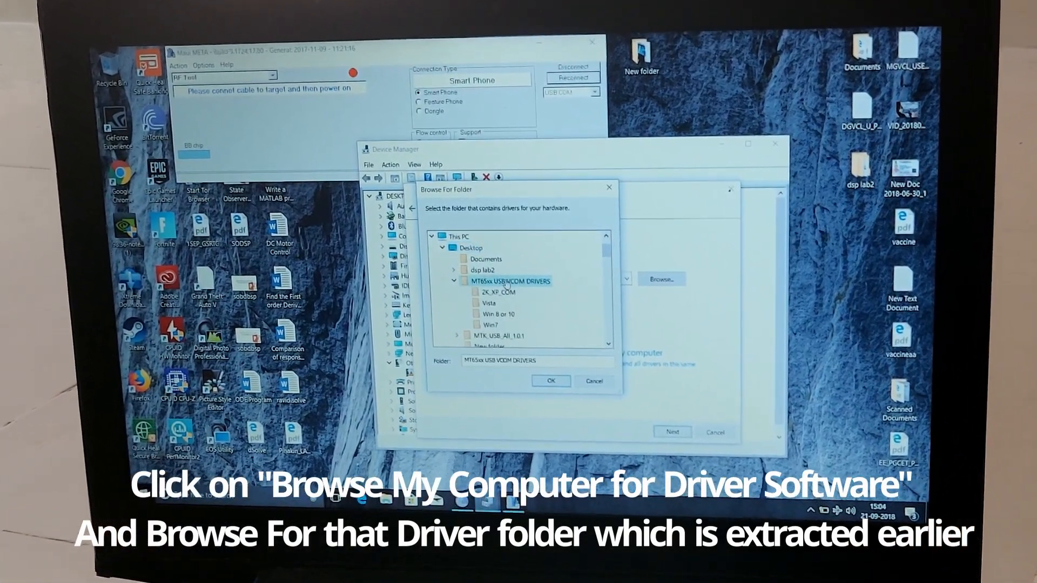
{"action": "left_click", "coordinate": [550, 381]}
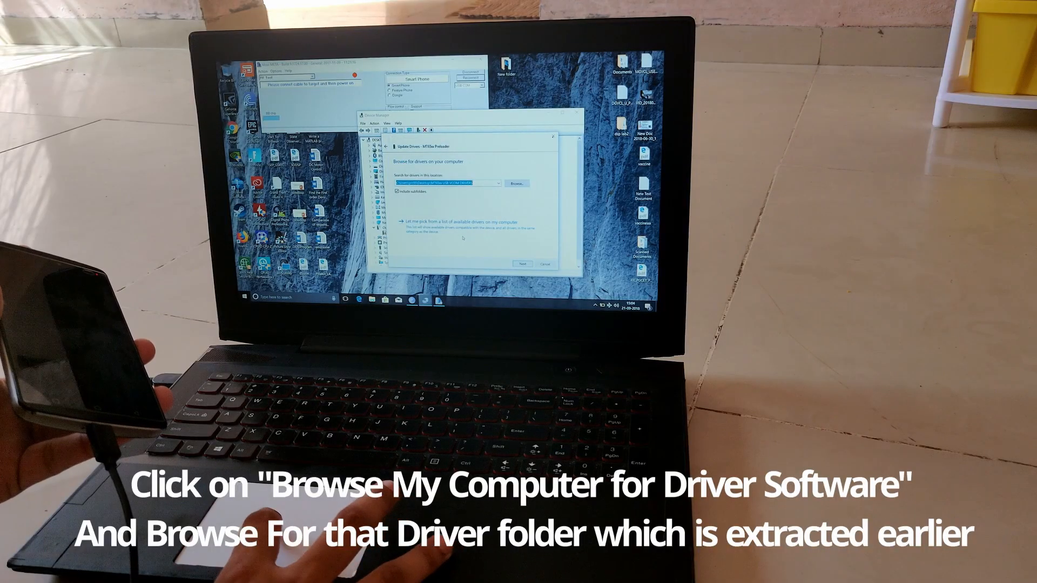
Install the unsigned MediaTek PreLoader USB VCOM Port driver anyway and dismiss the success message.
{"action": "left_click", "coordinate": [522, 263]}
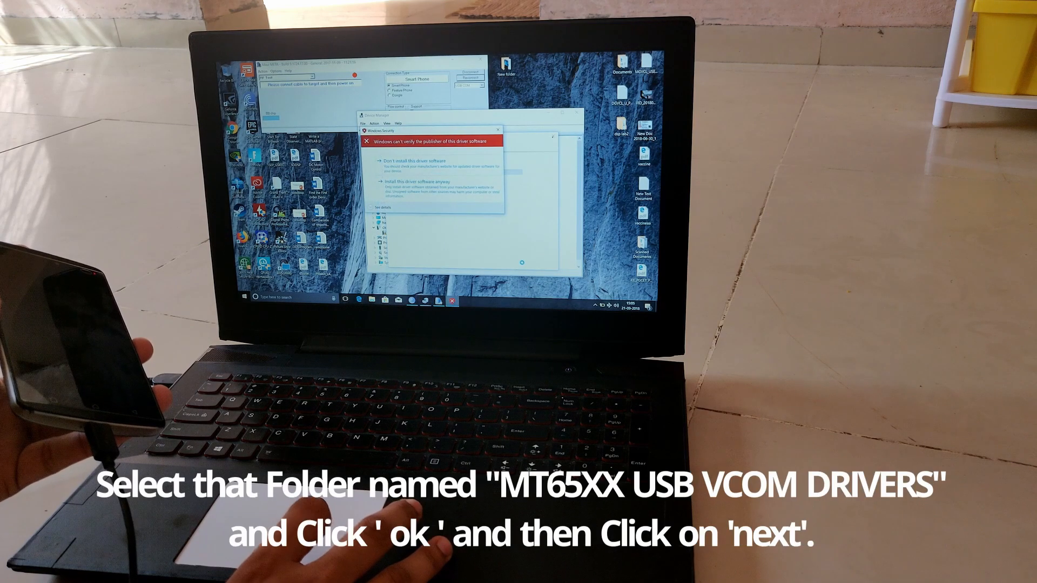
{"action": "left_click", "coordinate": [390, 180]}
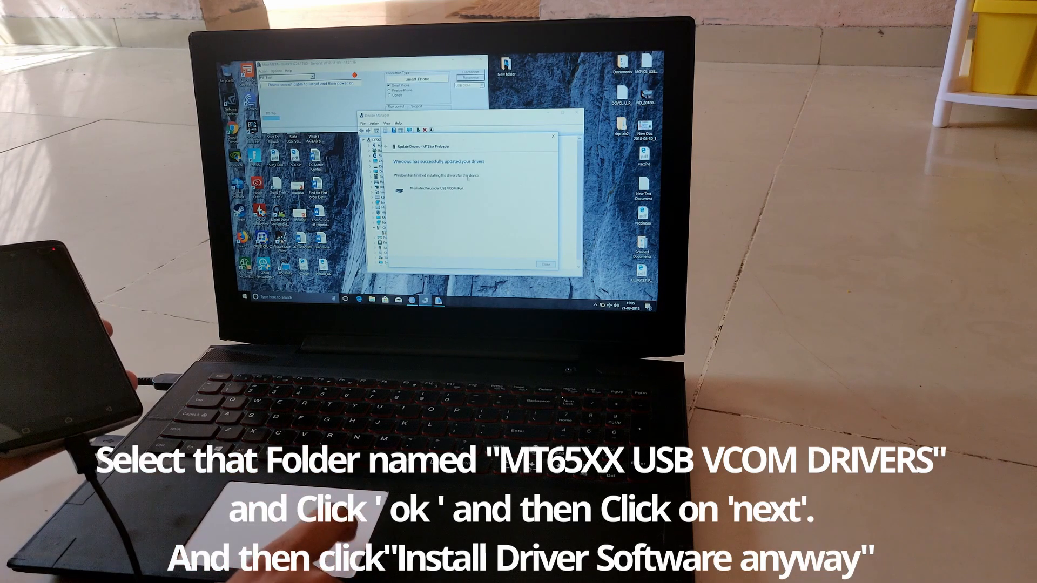
{"action": "left_click", "coordinate": [542, 265]}
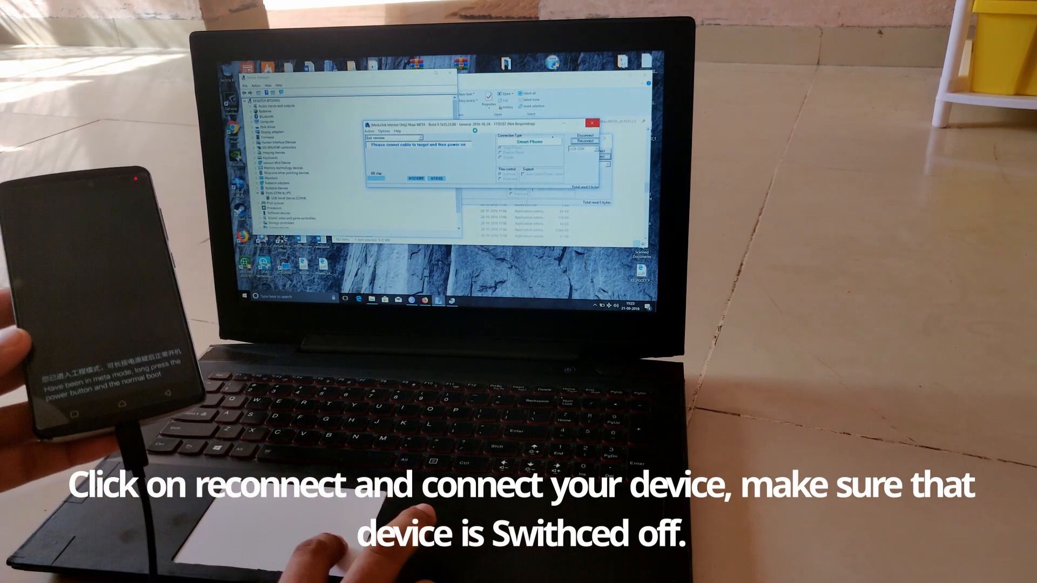
Reconnect Maui META to the phone so the IMEI Download window appears.
{"action": "left_click", "coordinate": [588, 142]}
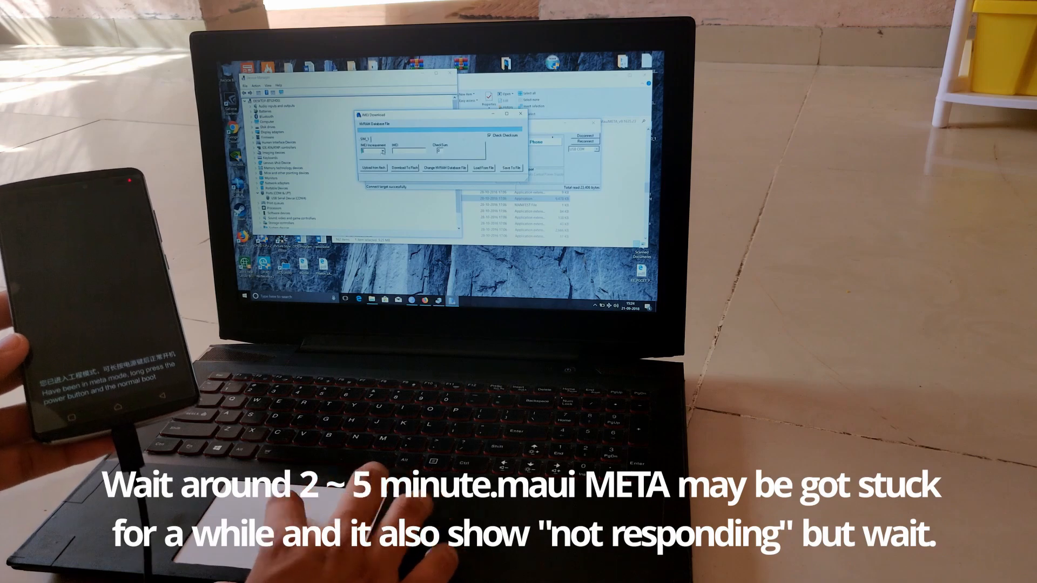